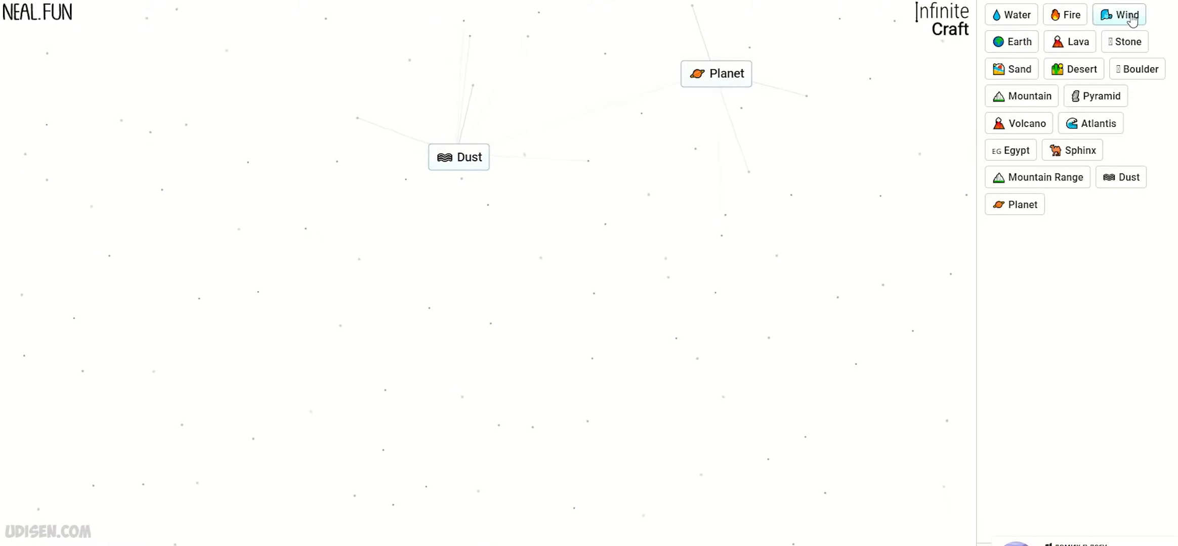
Combine Wind with Dust on the canvas to create Sandstorm.
{"action": "left_click_drag", "start_coordinate": [1118, 14], "coordinate": [458, 156]}
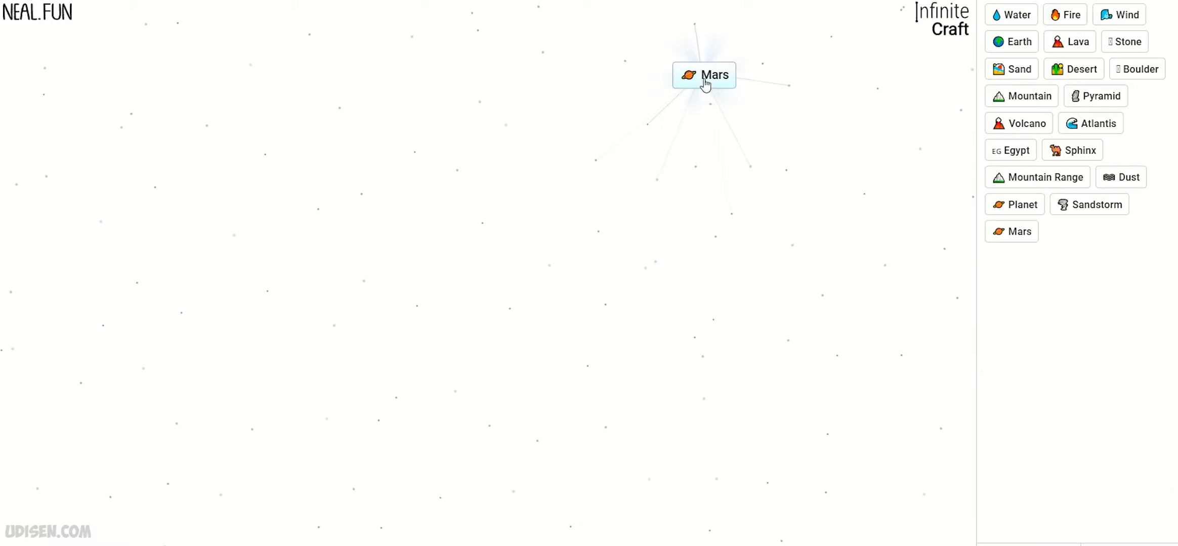
Turn Mars into Life, then combine Dust with Life to craft Human.
{"action": "left_click_drag", "start_coordinate": [704, 74], "coordinate": [565, 122]}
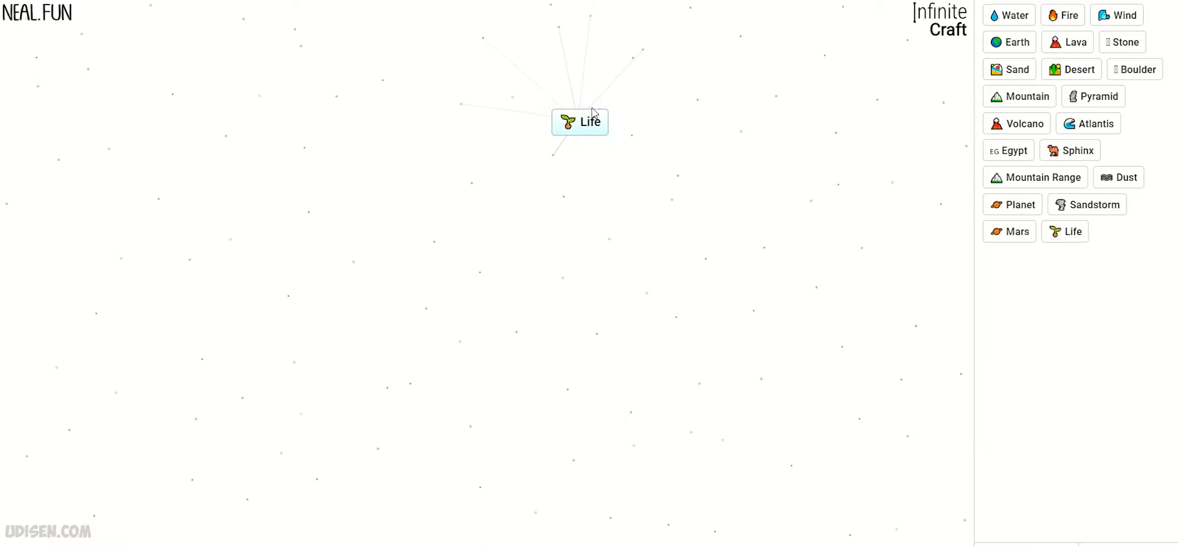
{"action": "mouse_move", "coordinate": [1122, 42]}
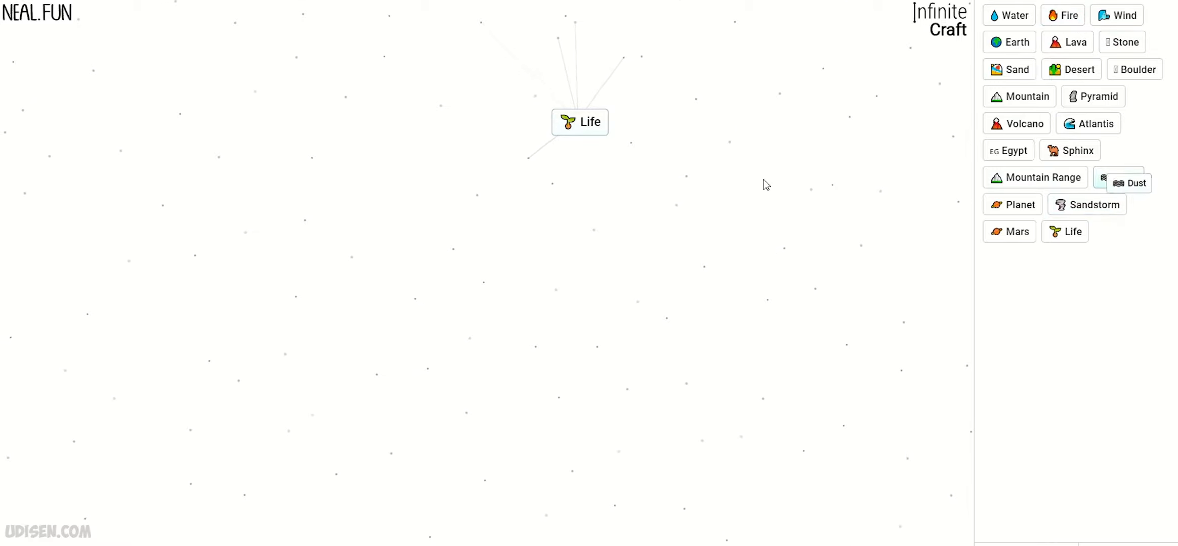
{"action": "left_click", "coordinate": [580, 122]}
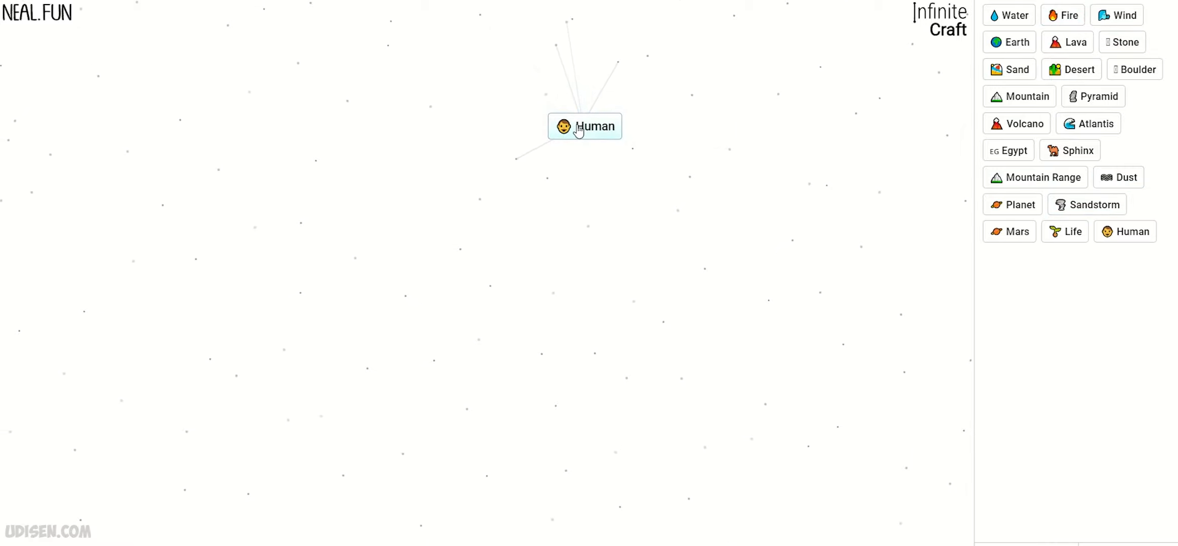
{"action": "left_click_drag", "start_coordinate": [584, 127], "coordinate": [489, 143]}
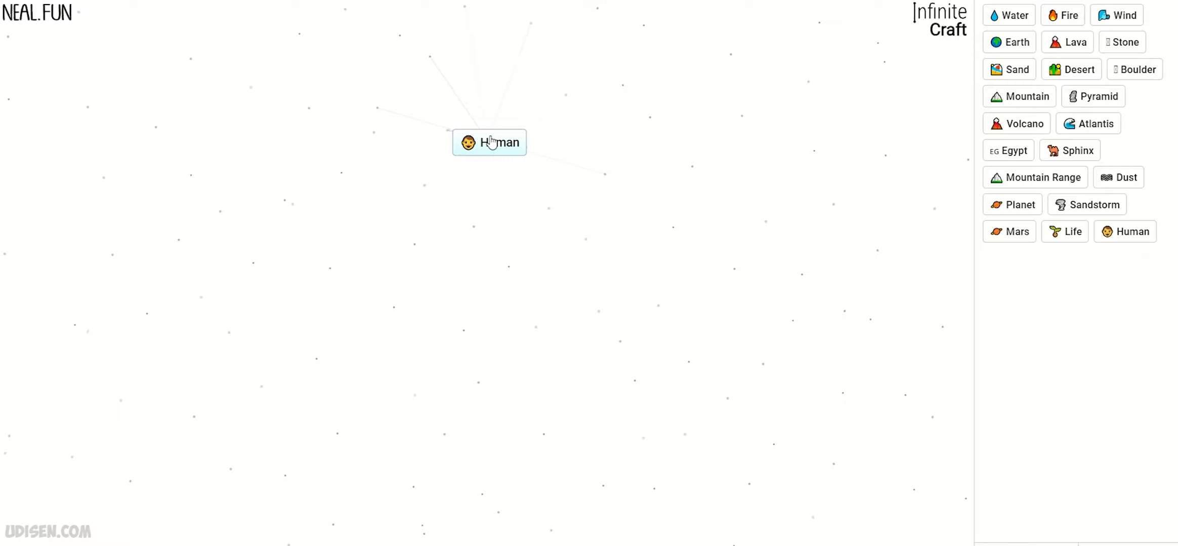
{"action": "mouse_move", "coordinate": [661, 210]}
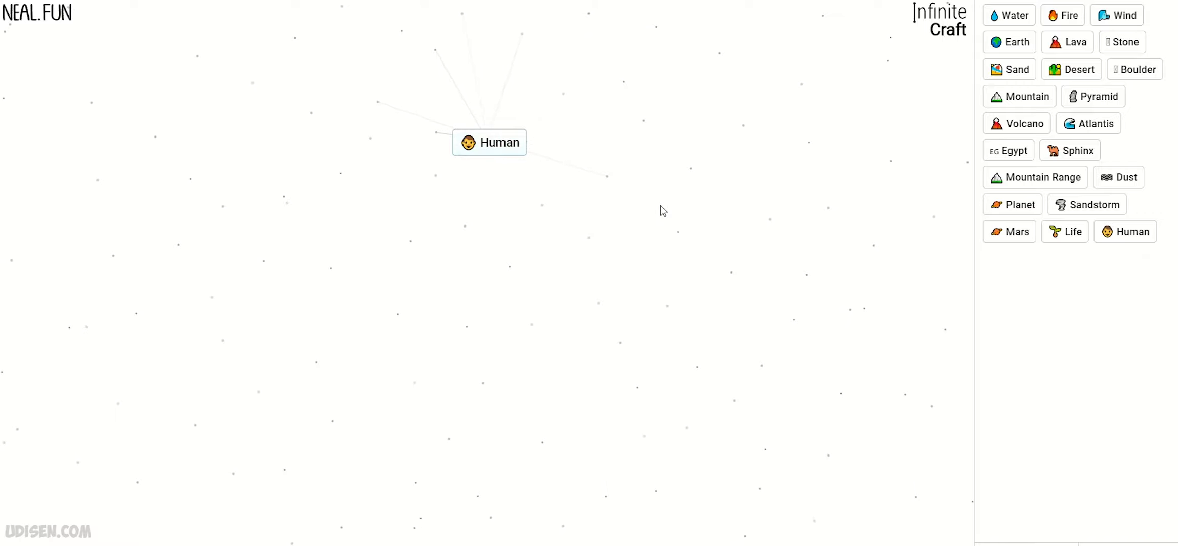